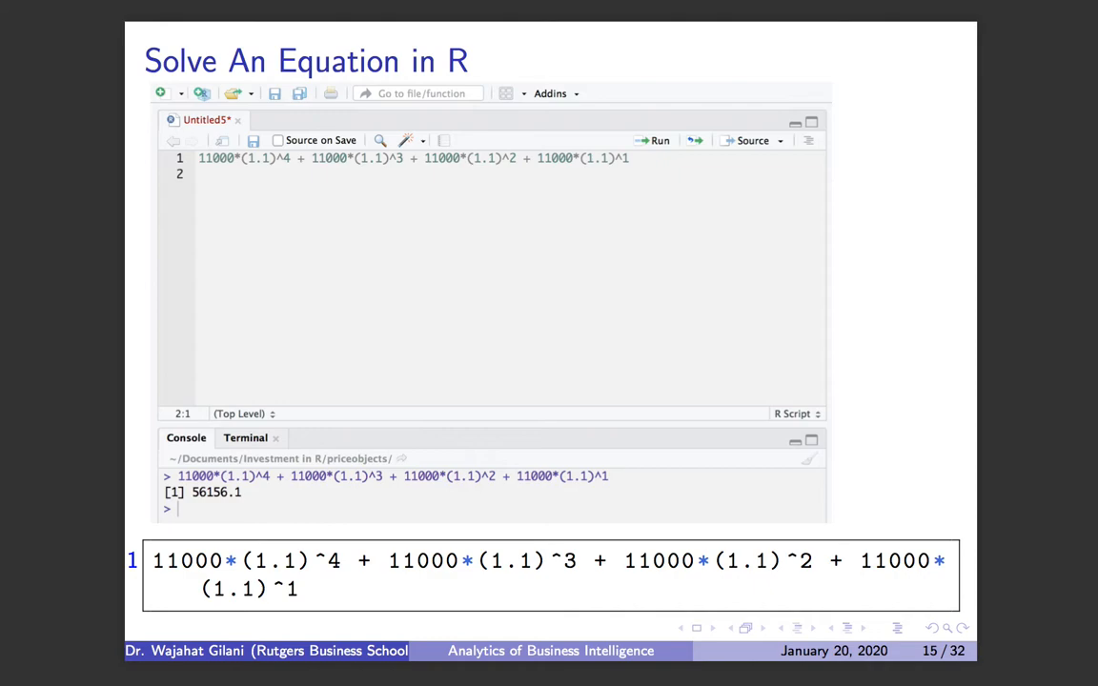
mouse_move(696, 382)
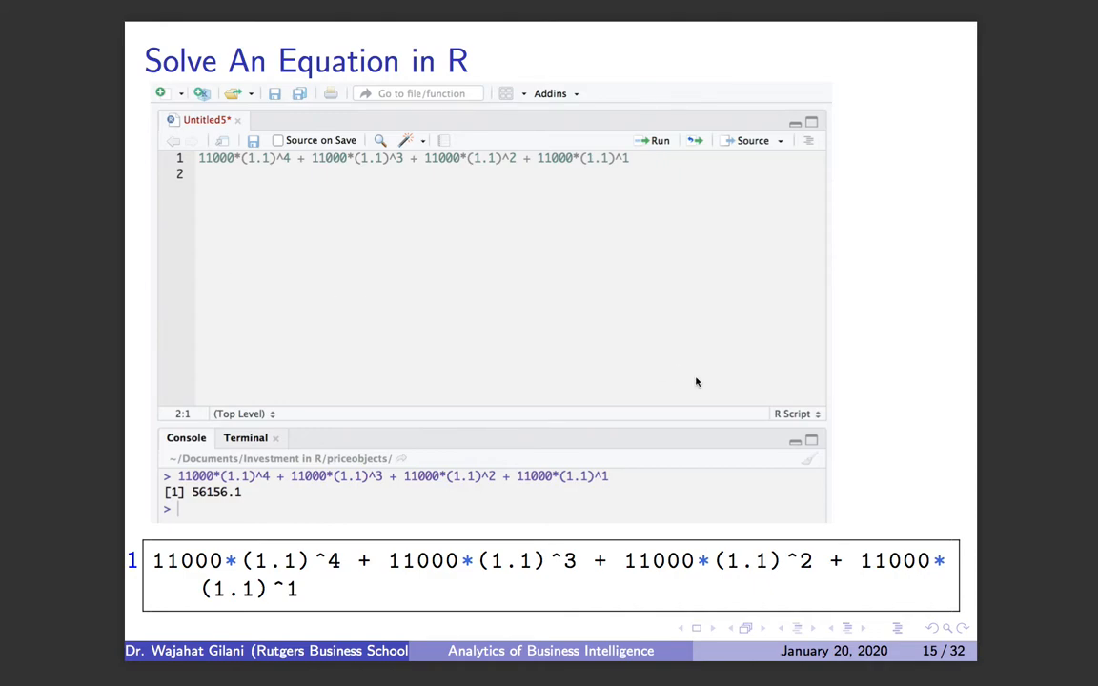
mouse_move(609, 452)
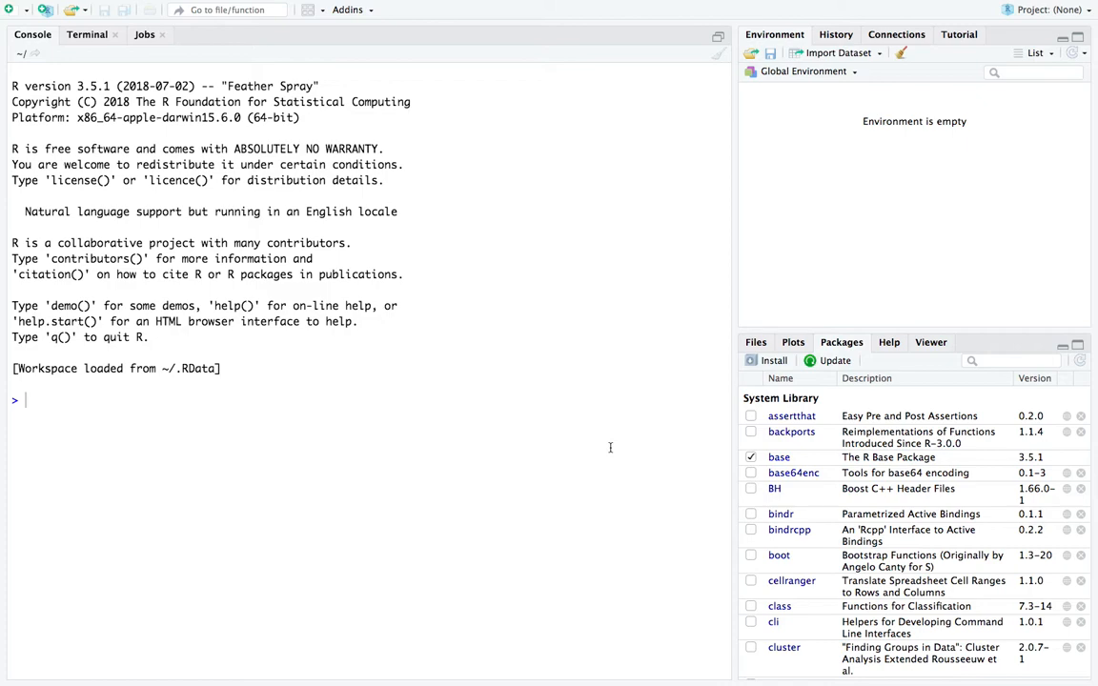
mouse_move(452, 373)
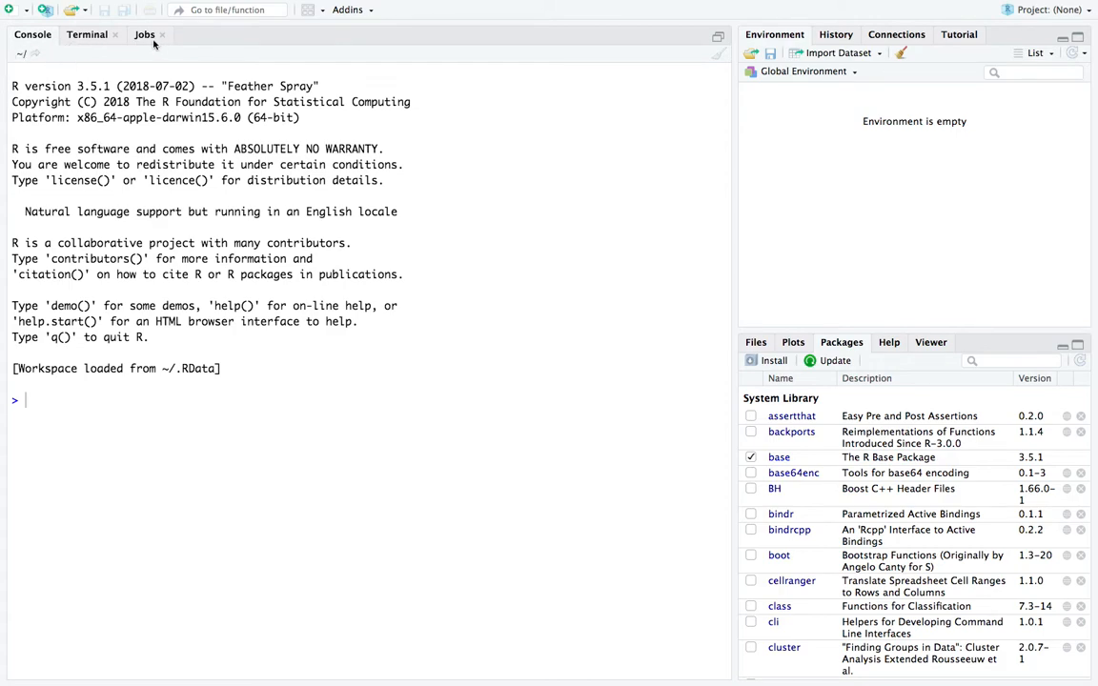
mouse_move(27, 54)
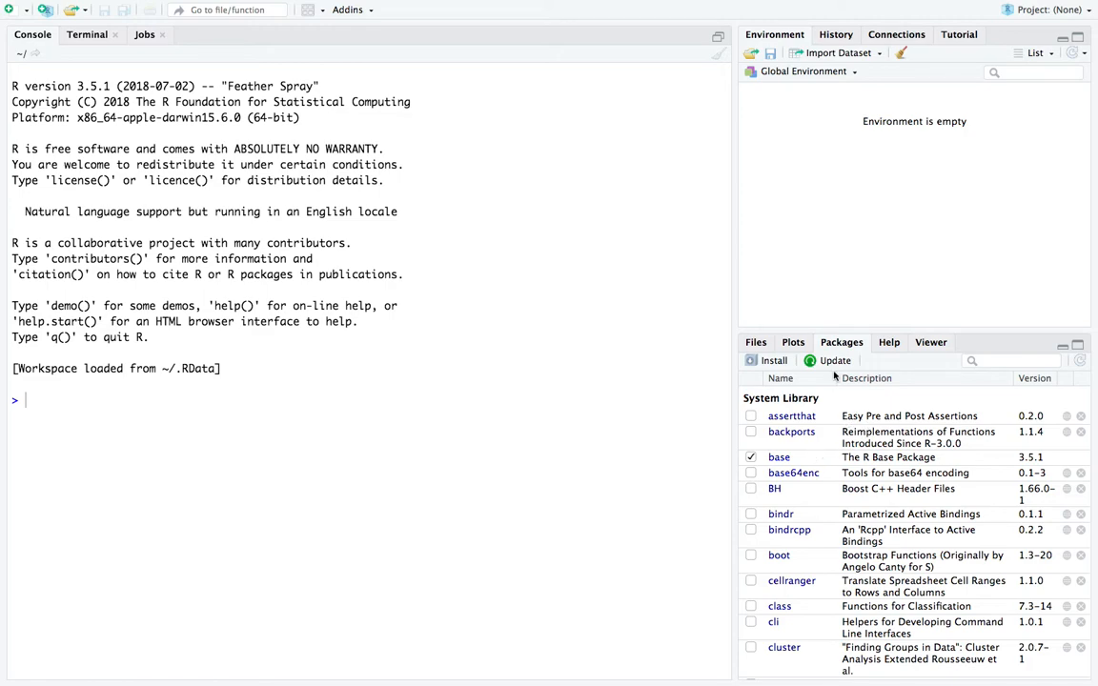
mouse_move(896, 356)
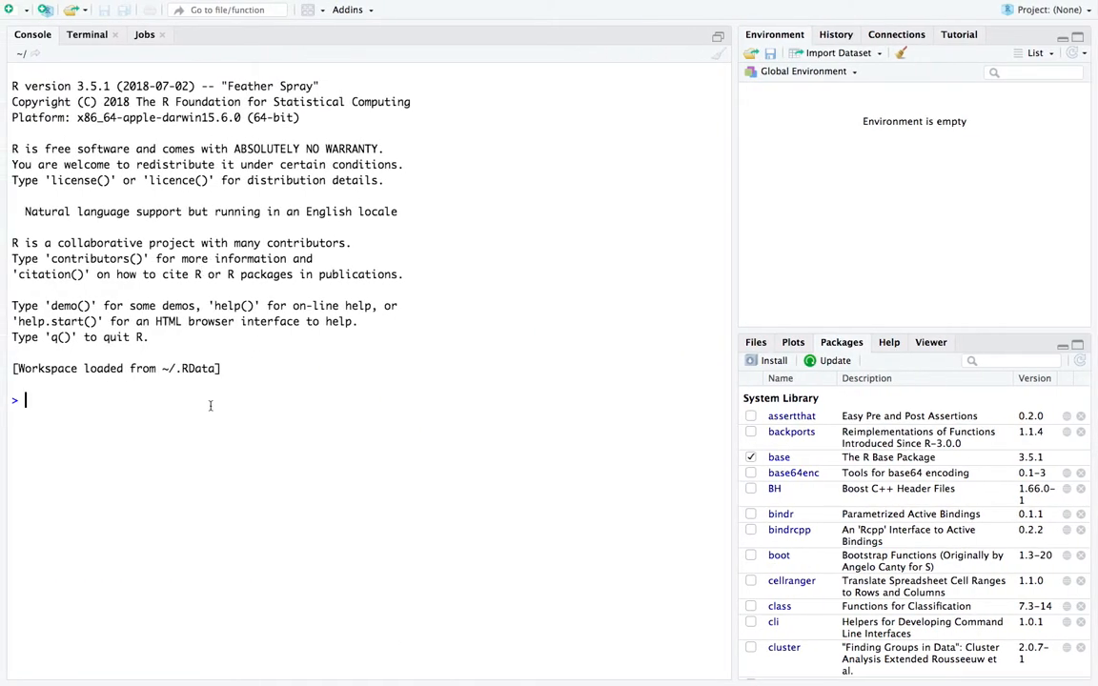
Evaluate 2+2 in the console, which returns 4
type("2+2")
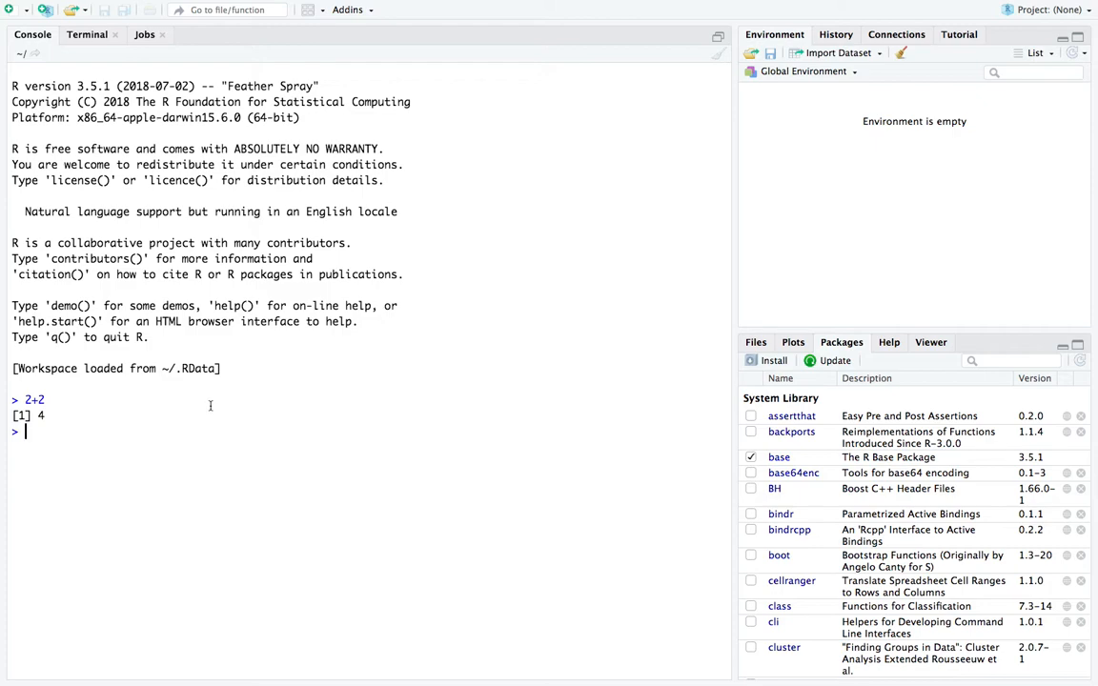
mouse_move(156, 435)
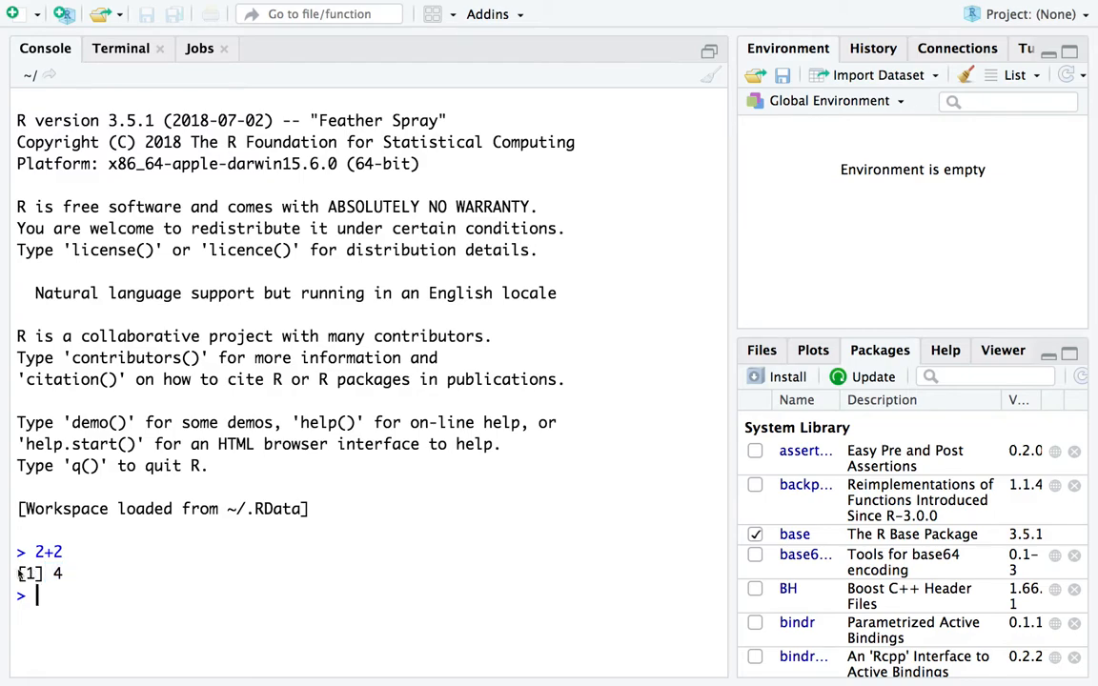
type("2 + 11000*(1.1)^1")
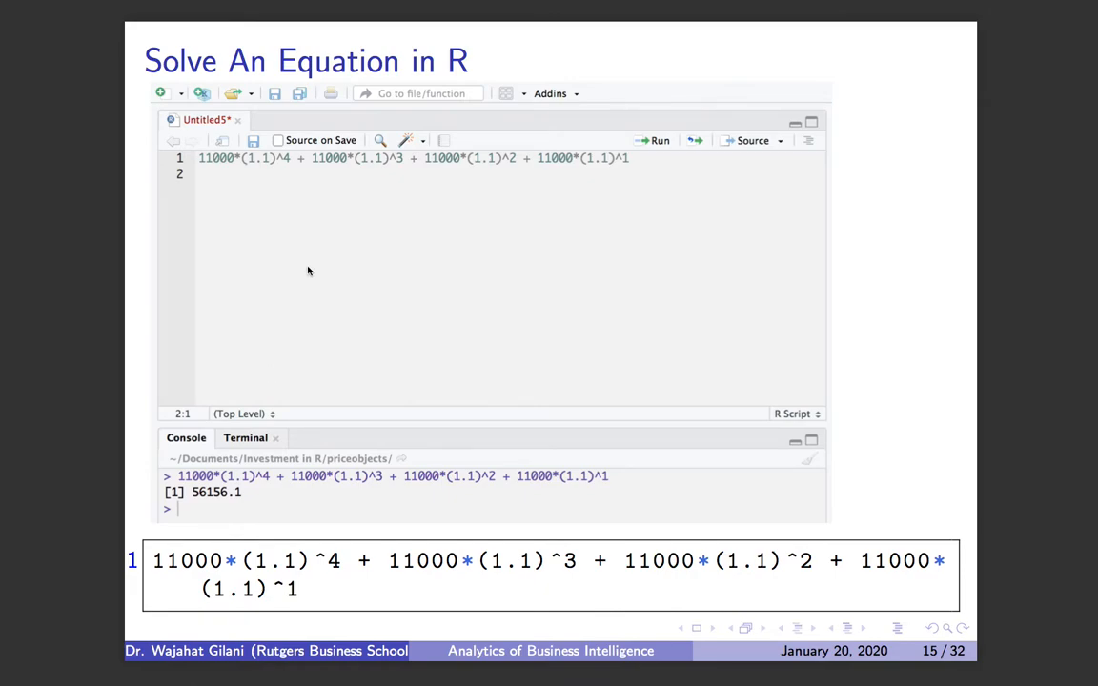
mouse_move(389, 219)
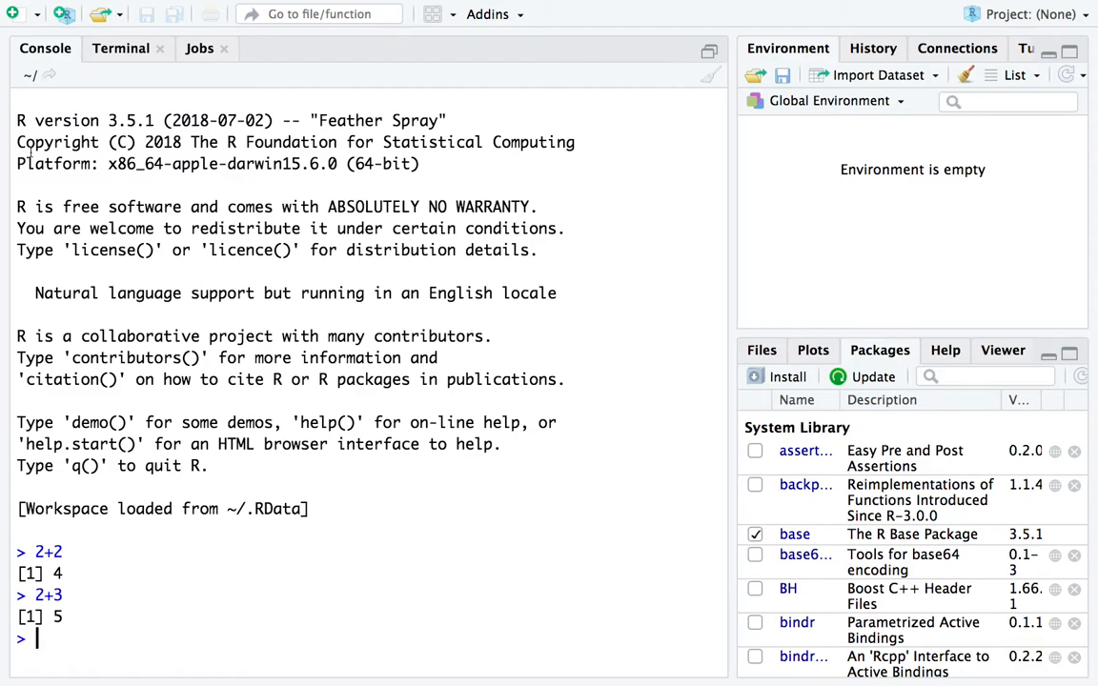
mouse_move(160, 196)
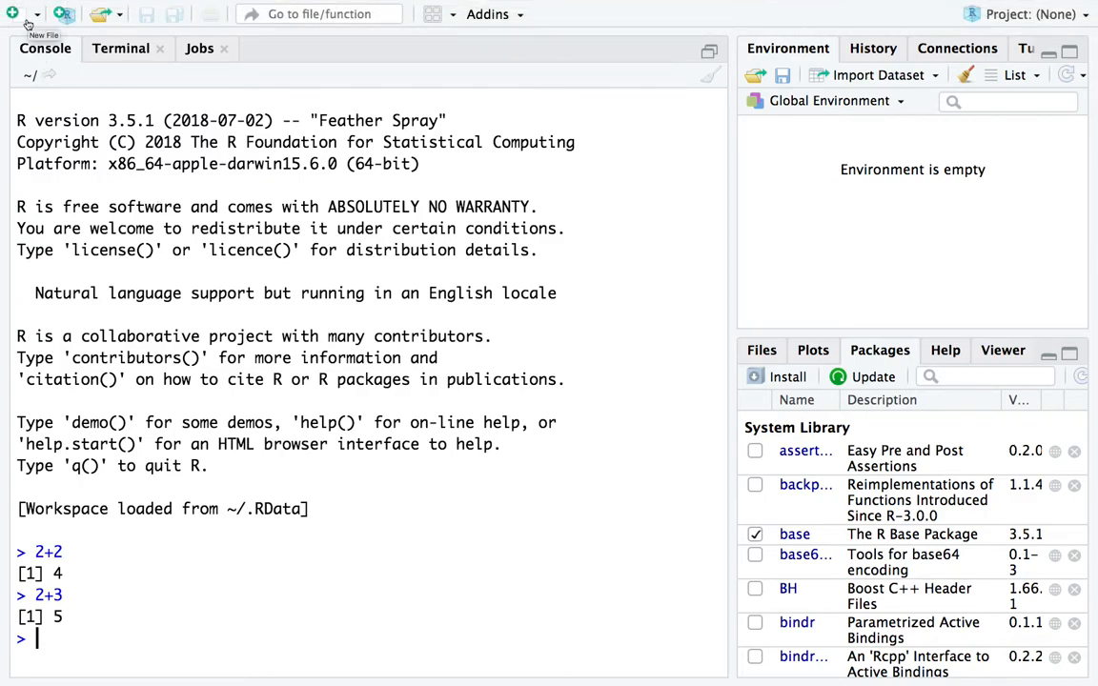
left_click(16, 16)
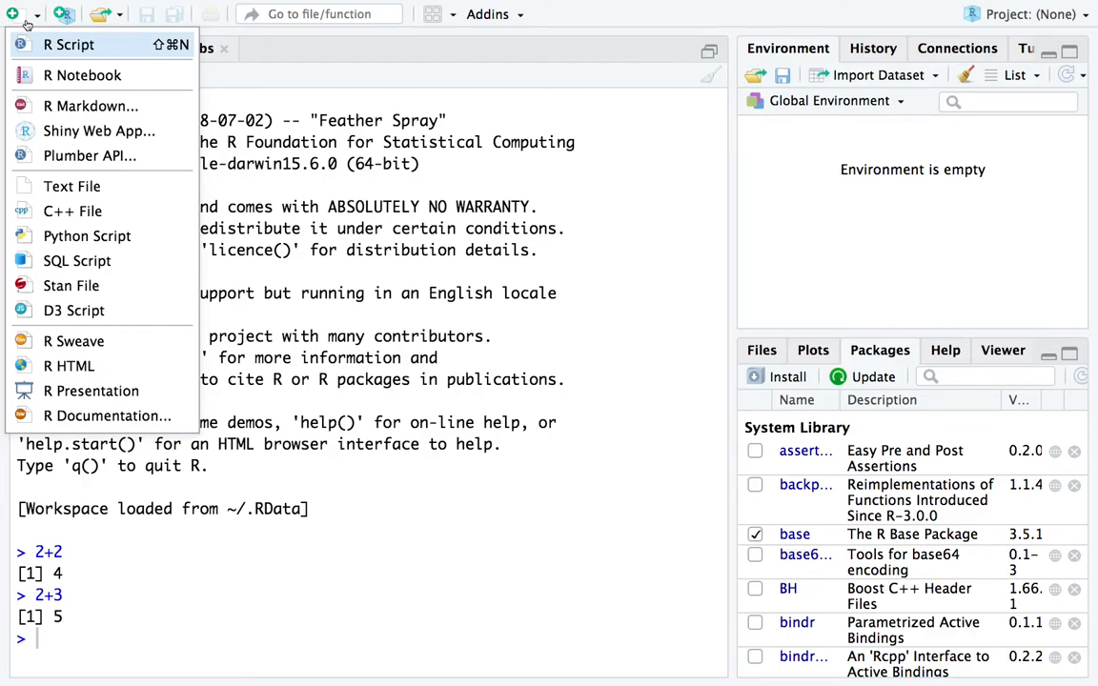
mouse_move(99, 129)
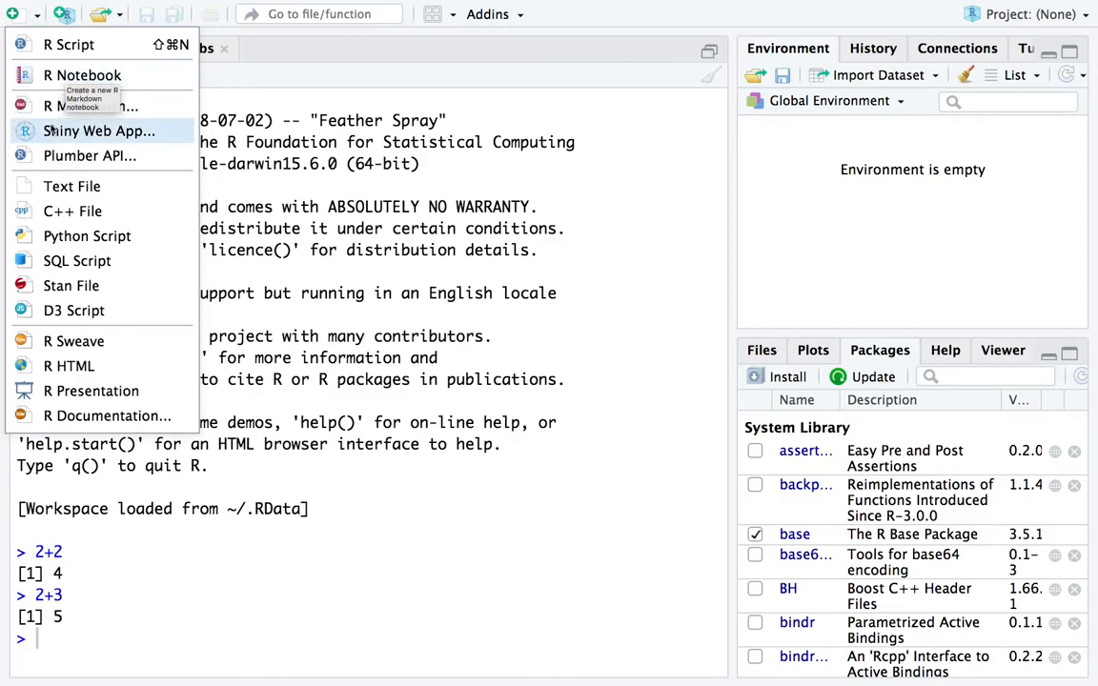
mouse_move(72, 210)
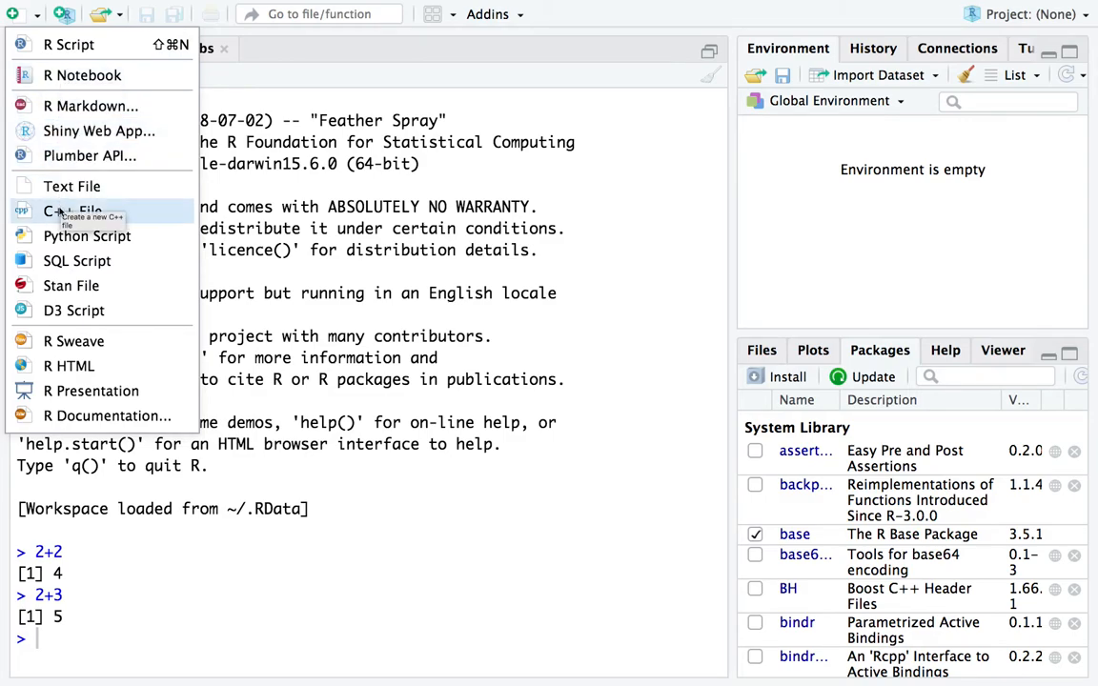
mouse_move(88, 236)
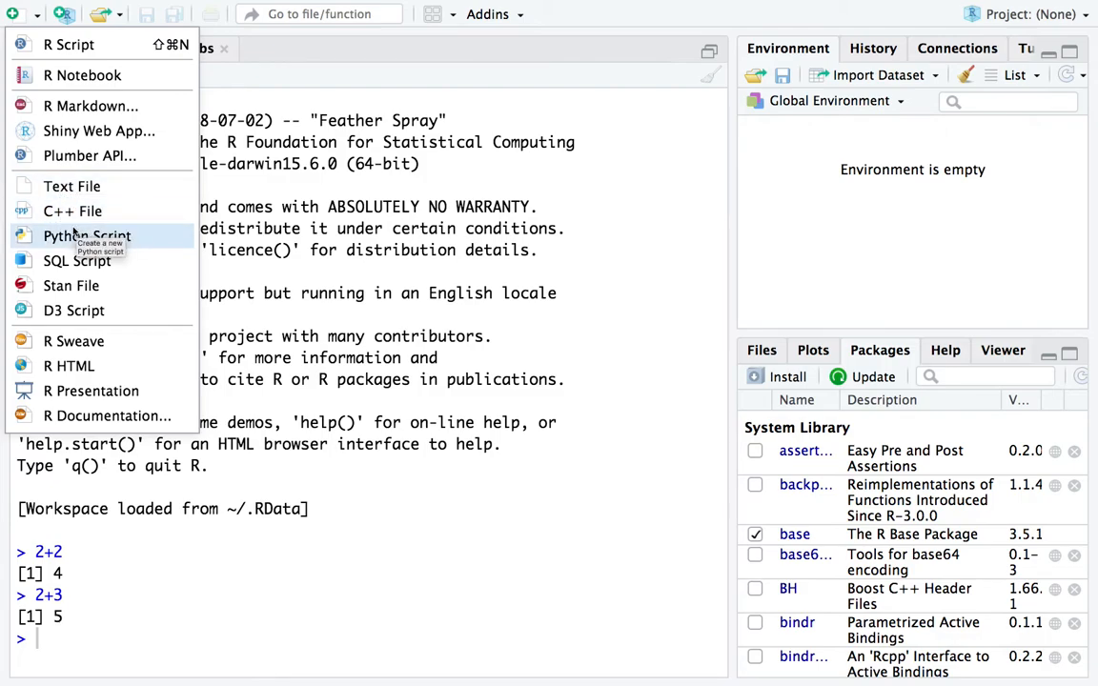
mouse_move(72, 341)
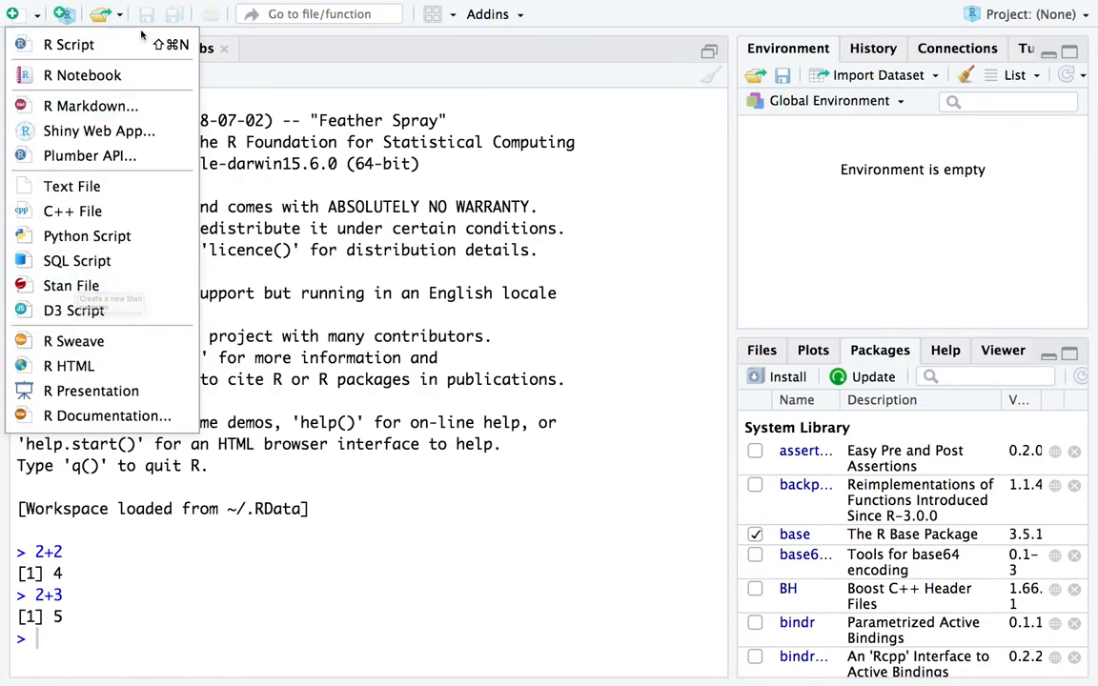
mouse_move(68, 45)
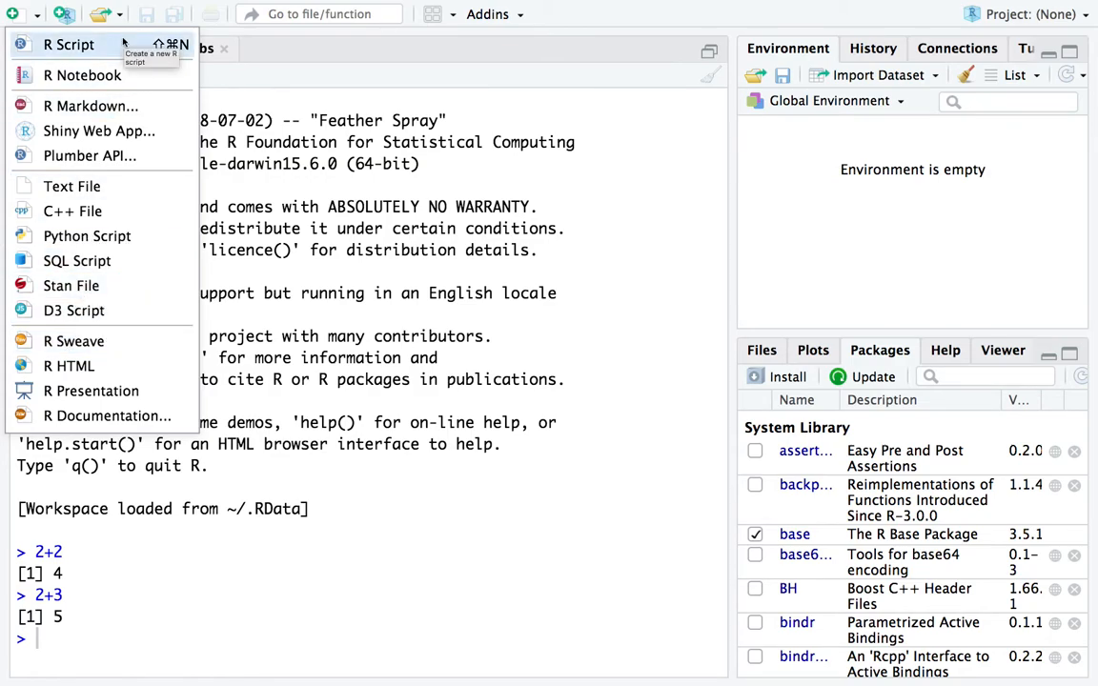
left_click(68, 45)
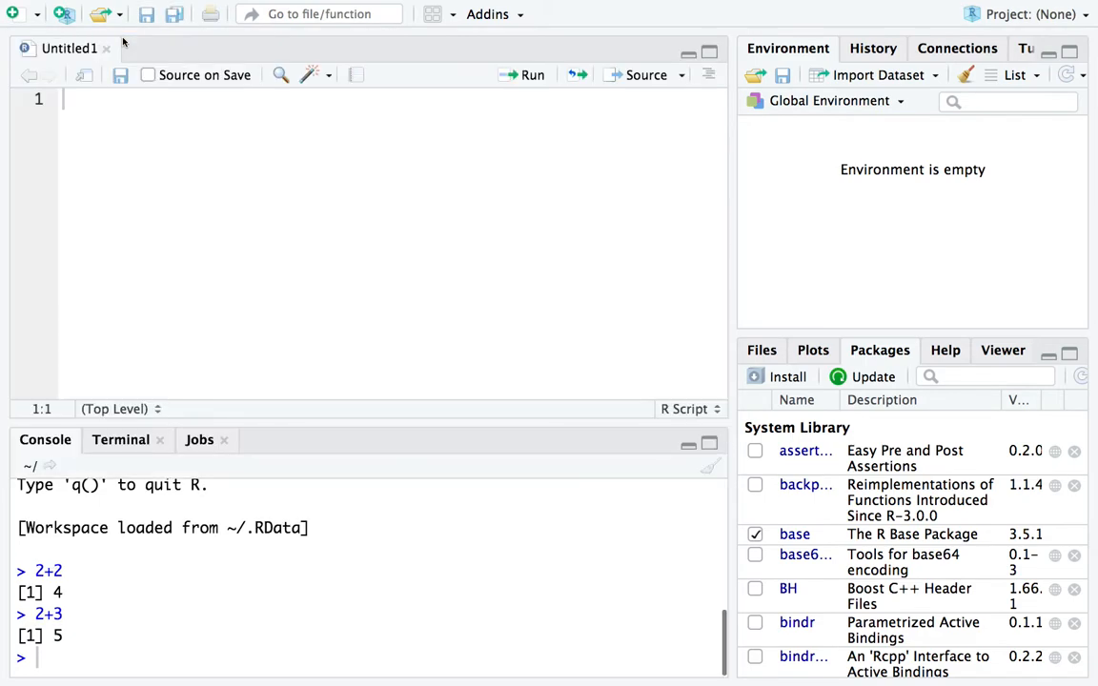
mouse_move(375, 252)
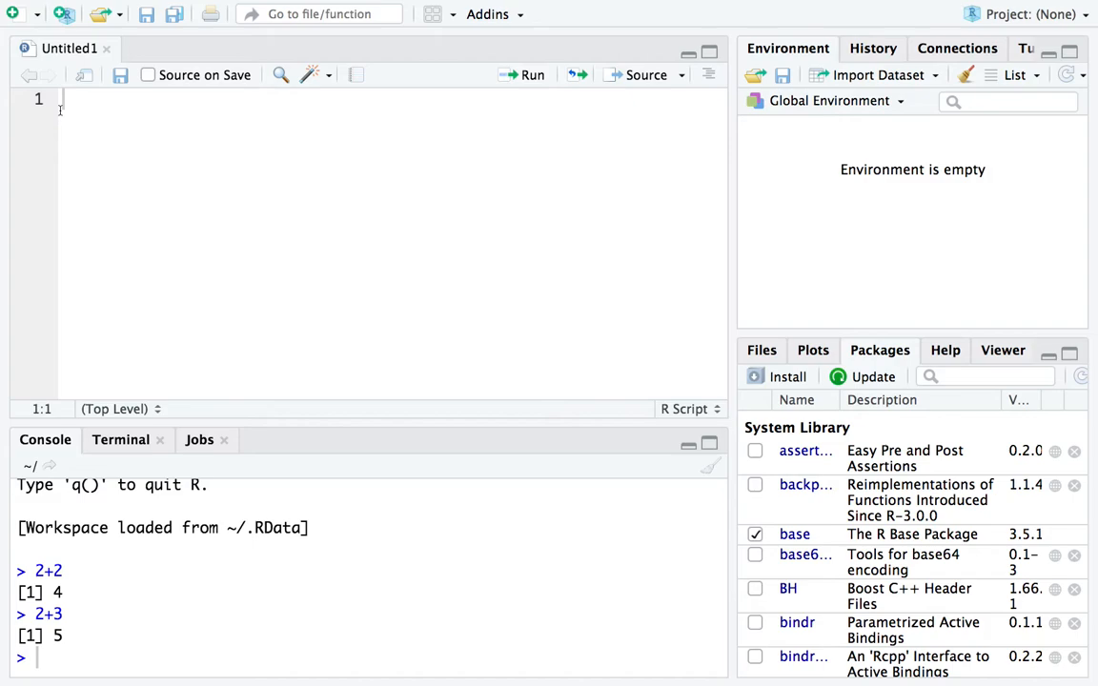
left_click(90, 8)
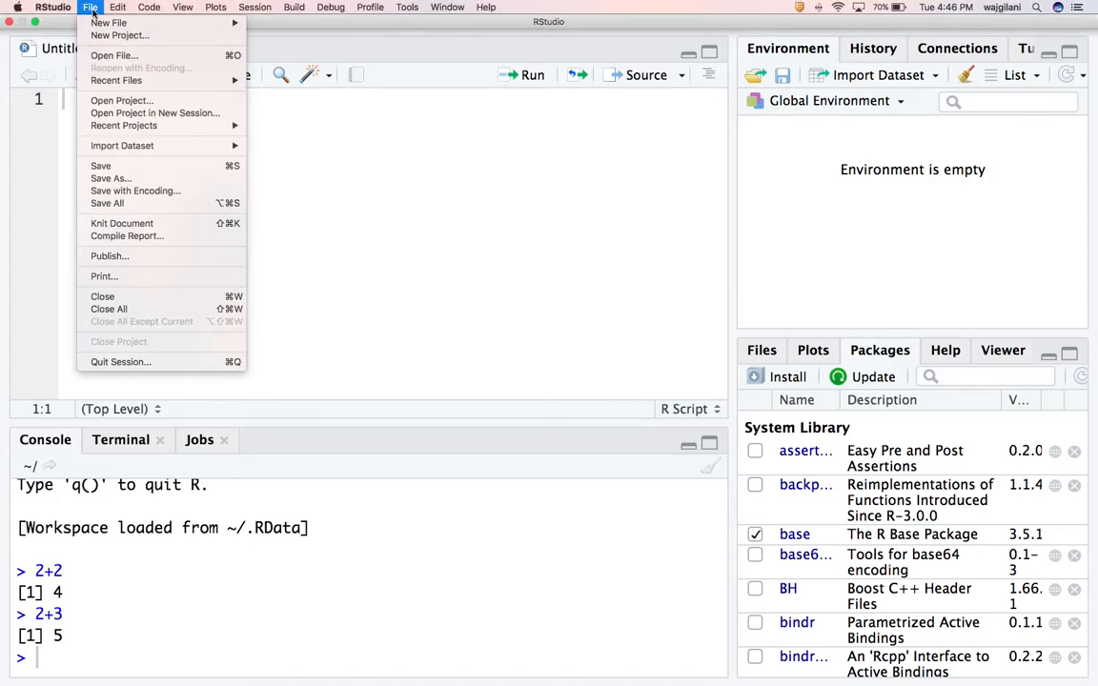
mouse_move(107, 202)
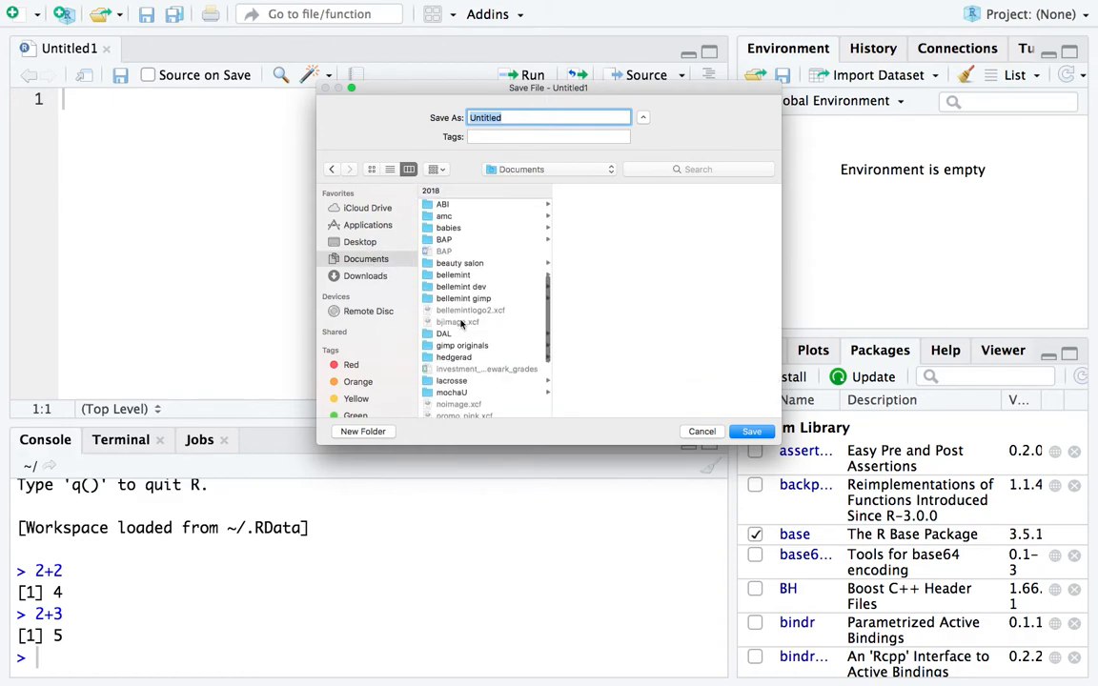
Save the empty script as intro.R inside the ABI Fall 2020 folder
scroll("down", 3)
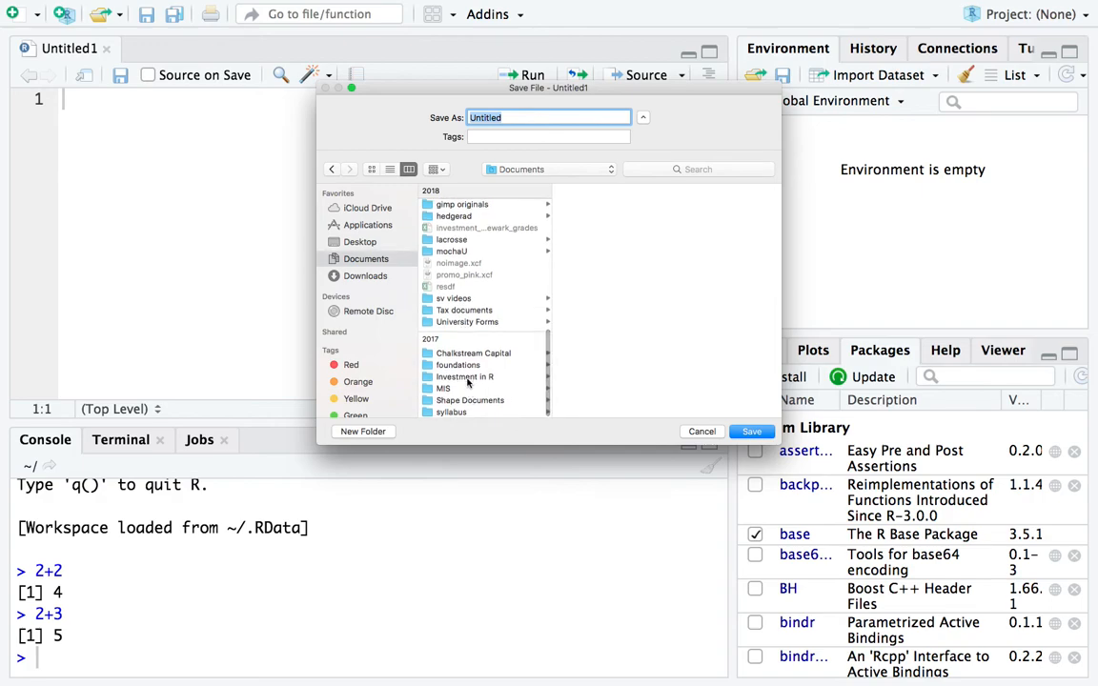
scroll("down", 3)
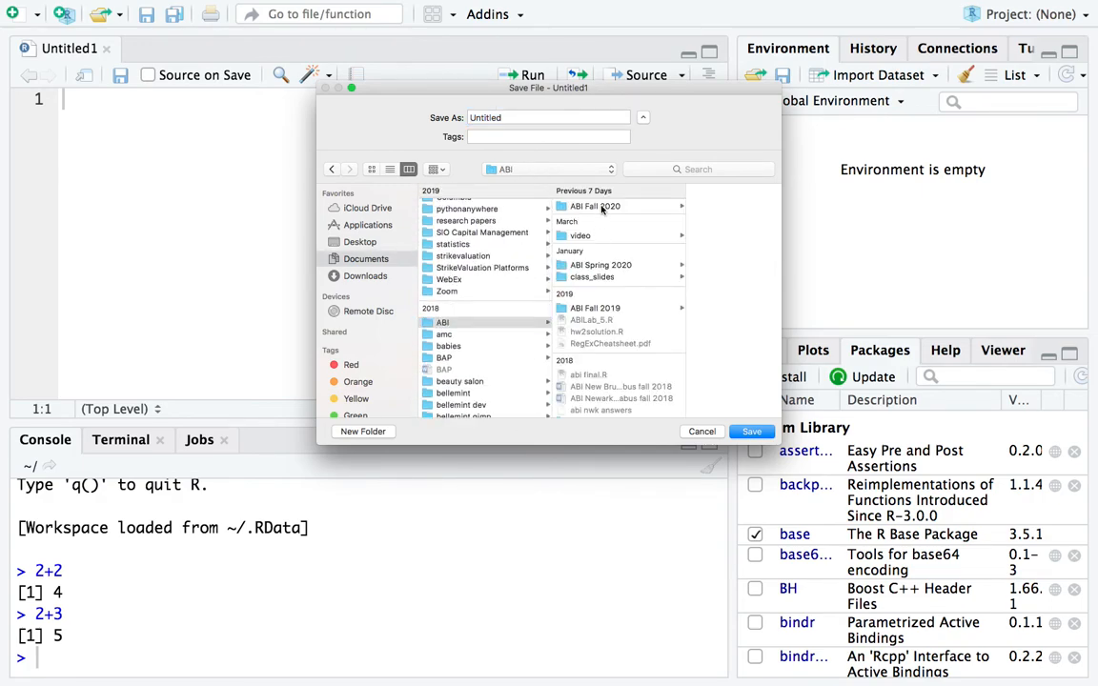
left_click(594, 205)
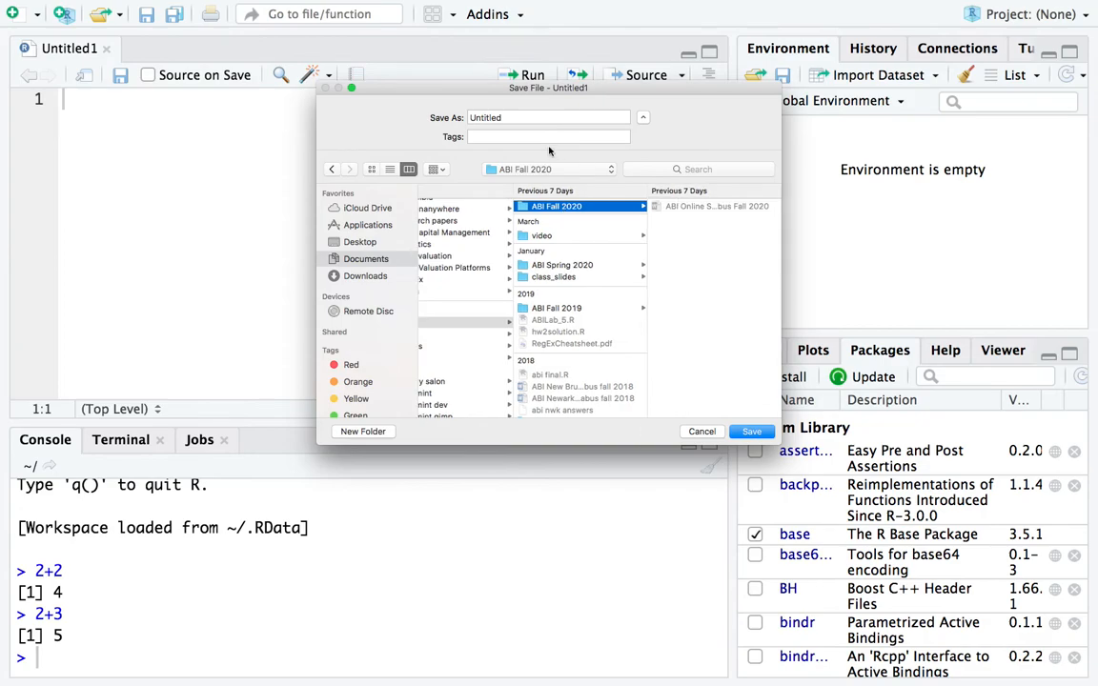
left_click(547, 118)
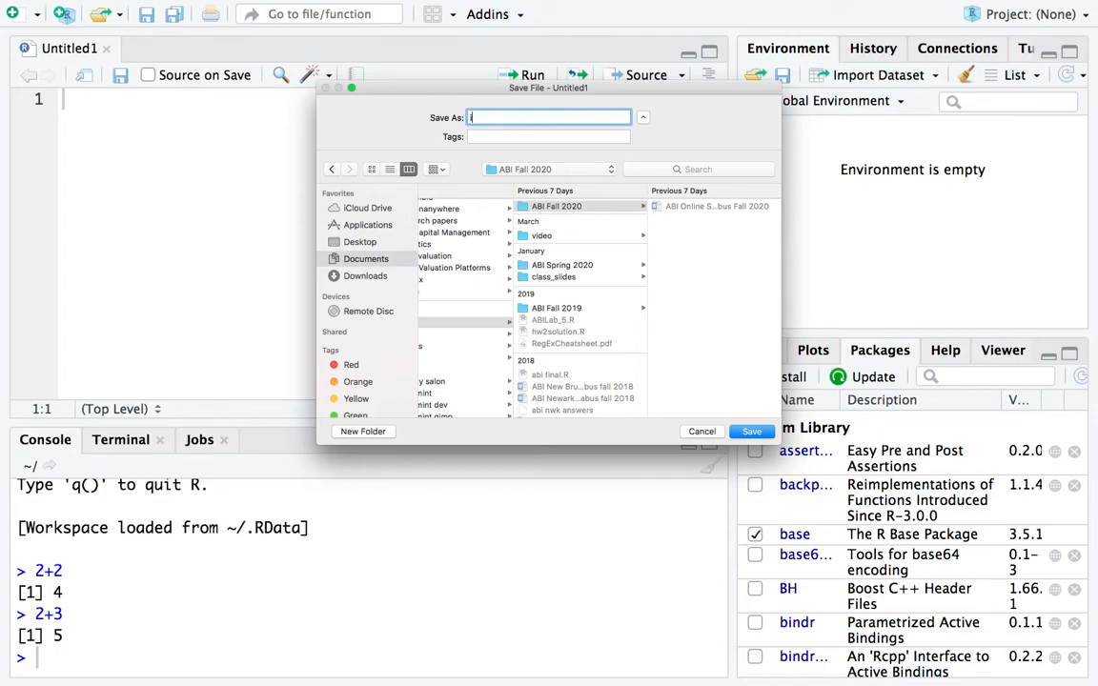
left_click(751, 430)
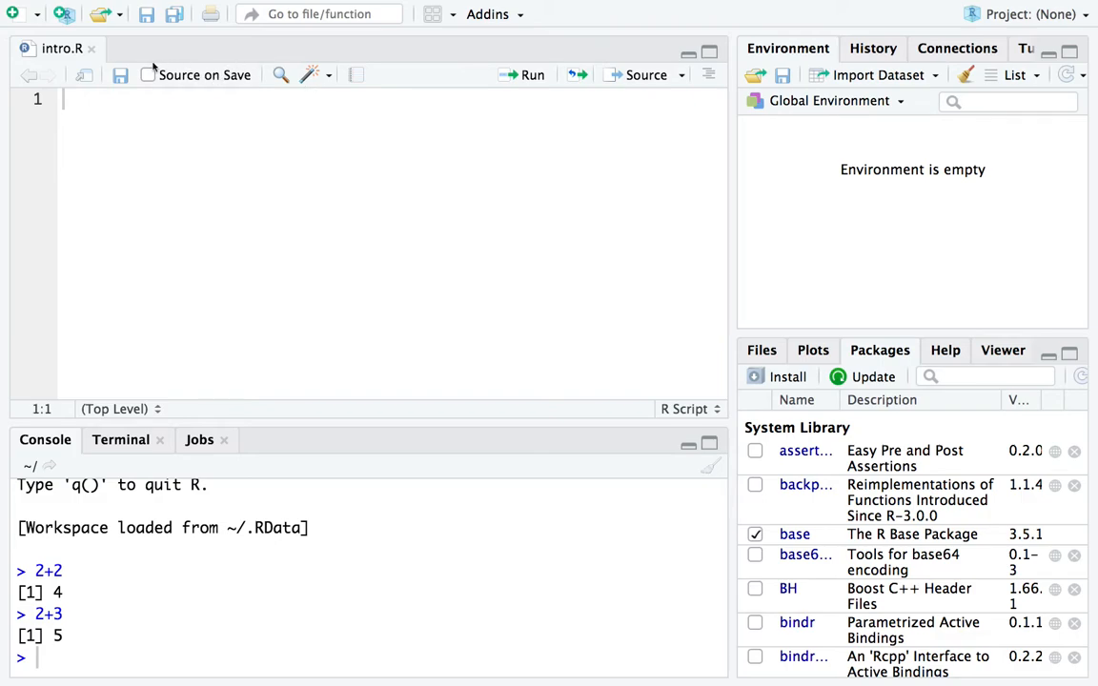
mouse_move(72, 68)
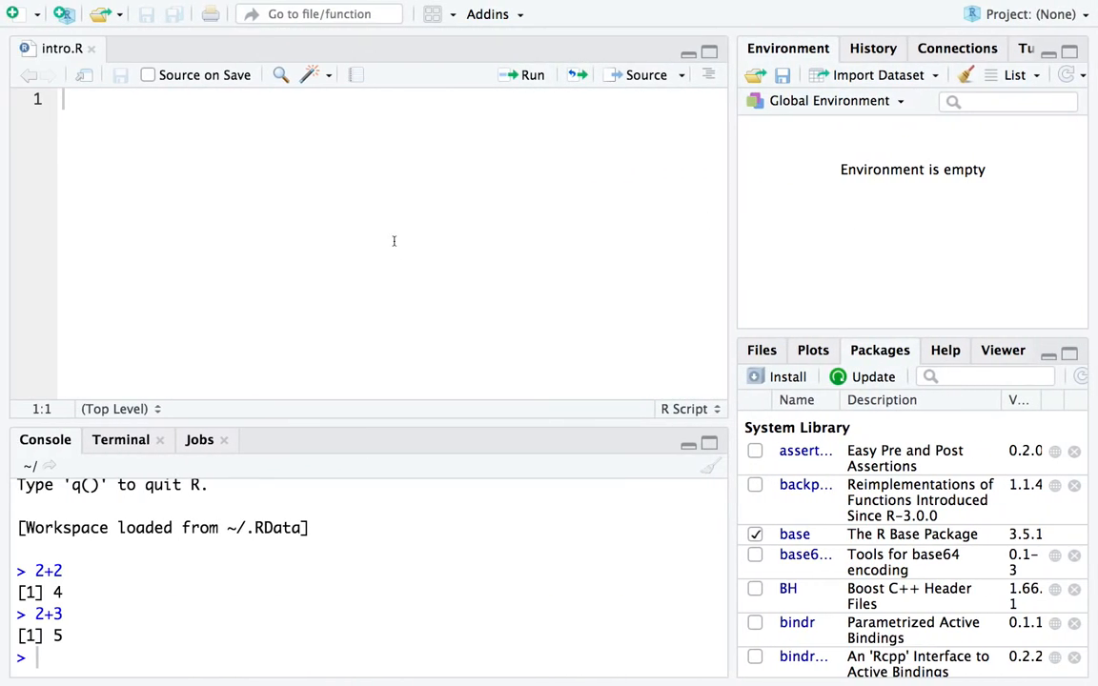
Enter the sum 11000*(1.1)^4 + 11000*(1.1)^3 + 11000*(1.1)^2 + 11000*(1.1)^1 on line 1
type("100")
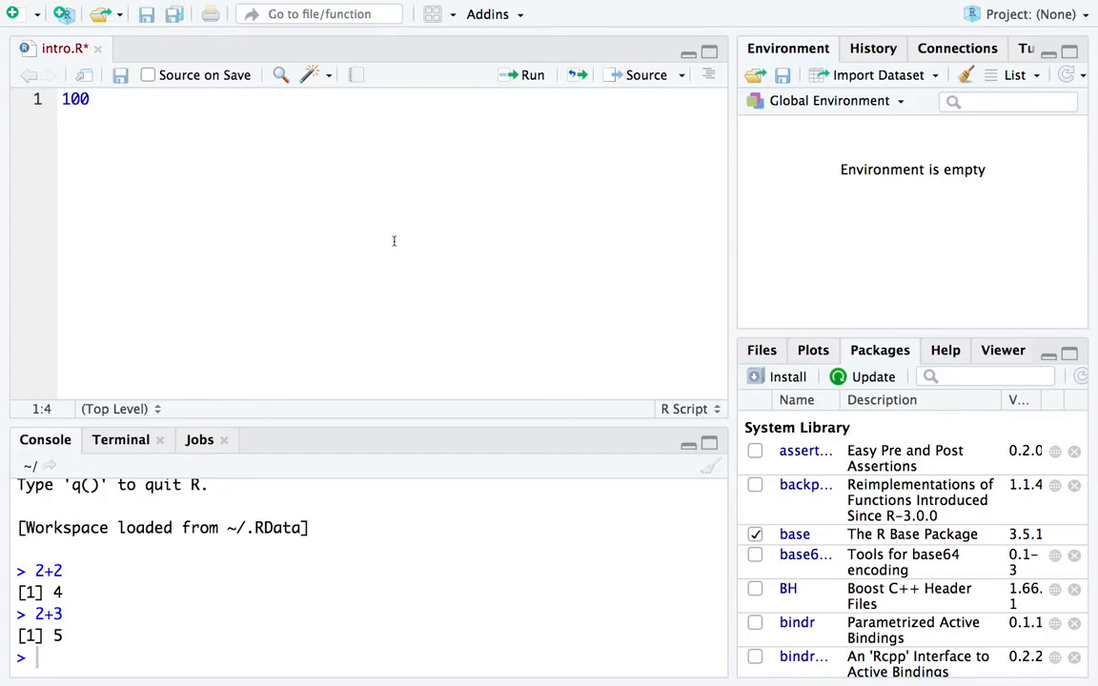
type("1")
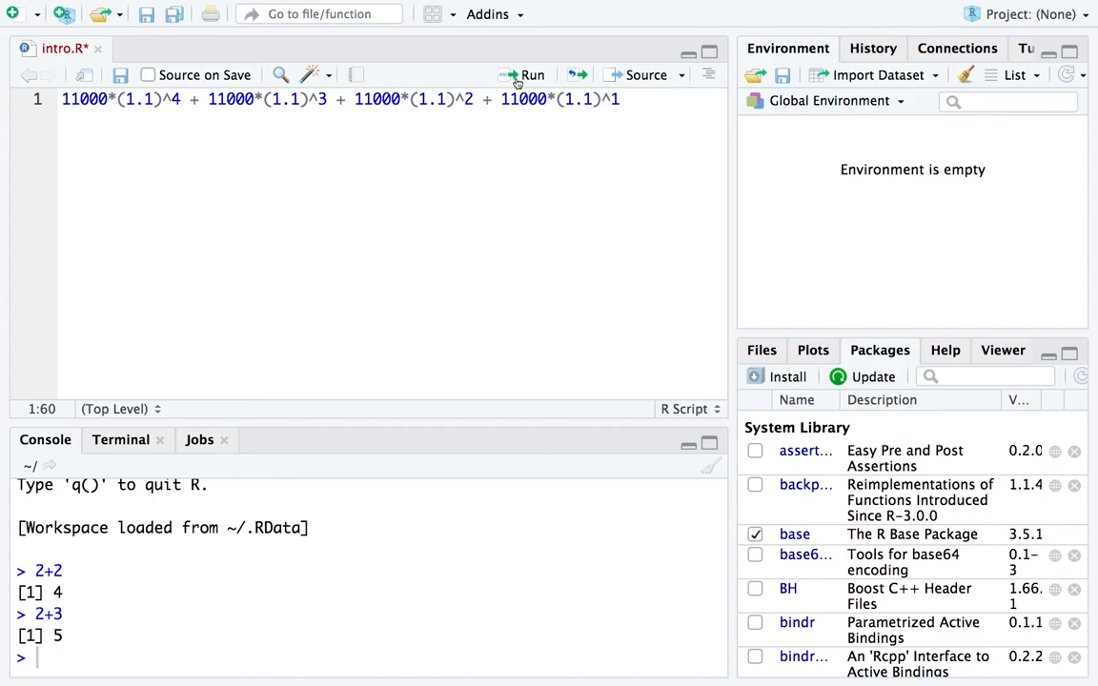
Run line 1 so the console returns 56156.1
left_click(526, 74)
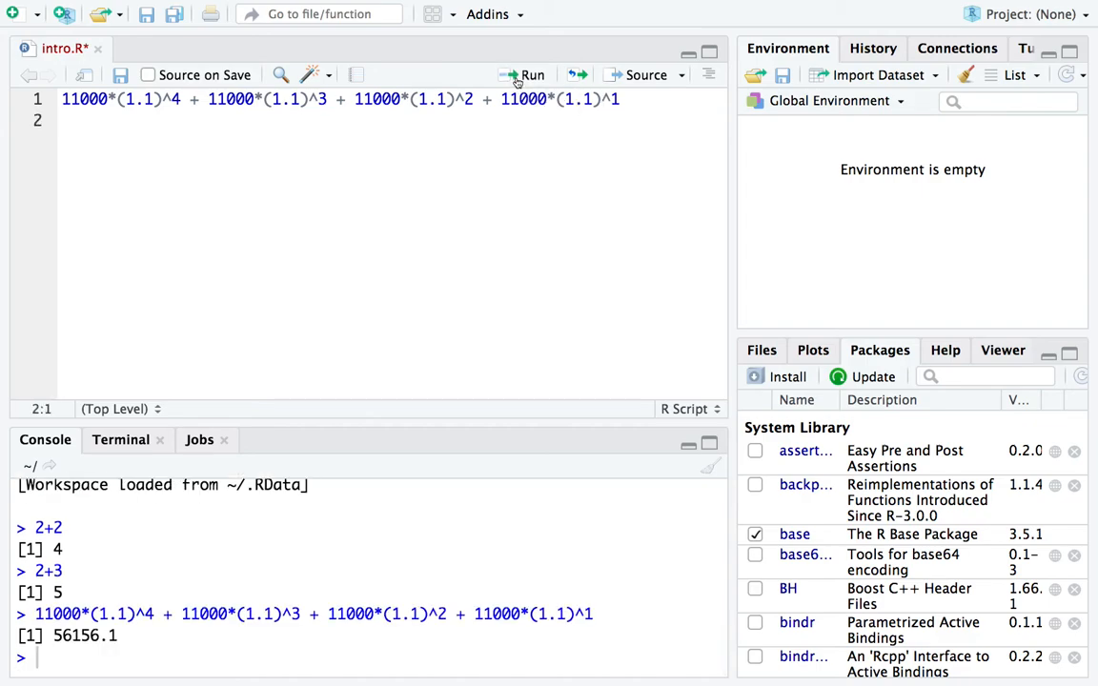
mouse_move(275, 338)
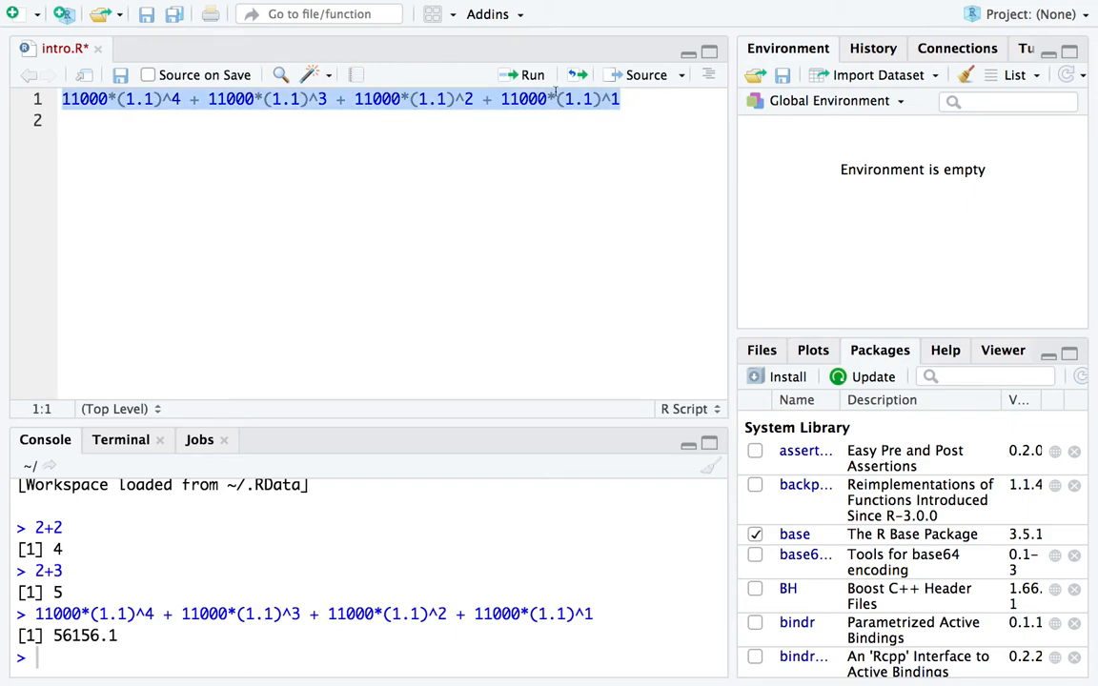
Run line 1 a second time, repeating 56156.1 in the console
left_click(526, 74)
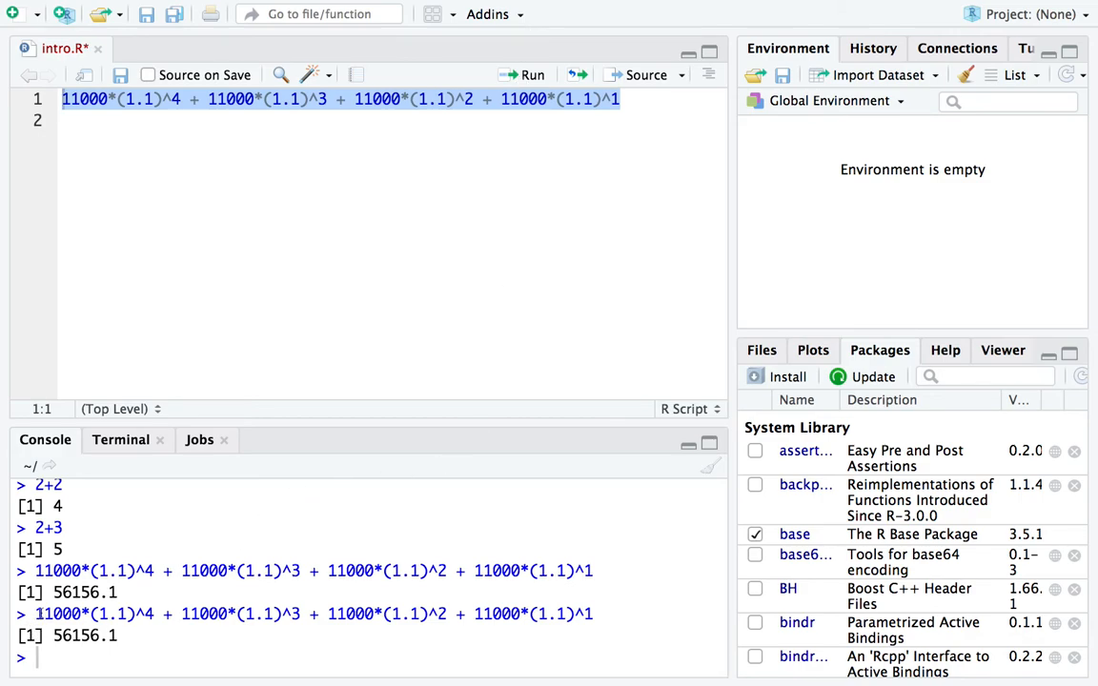
mouse_move(149, 648)
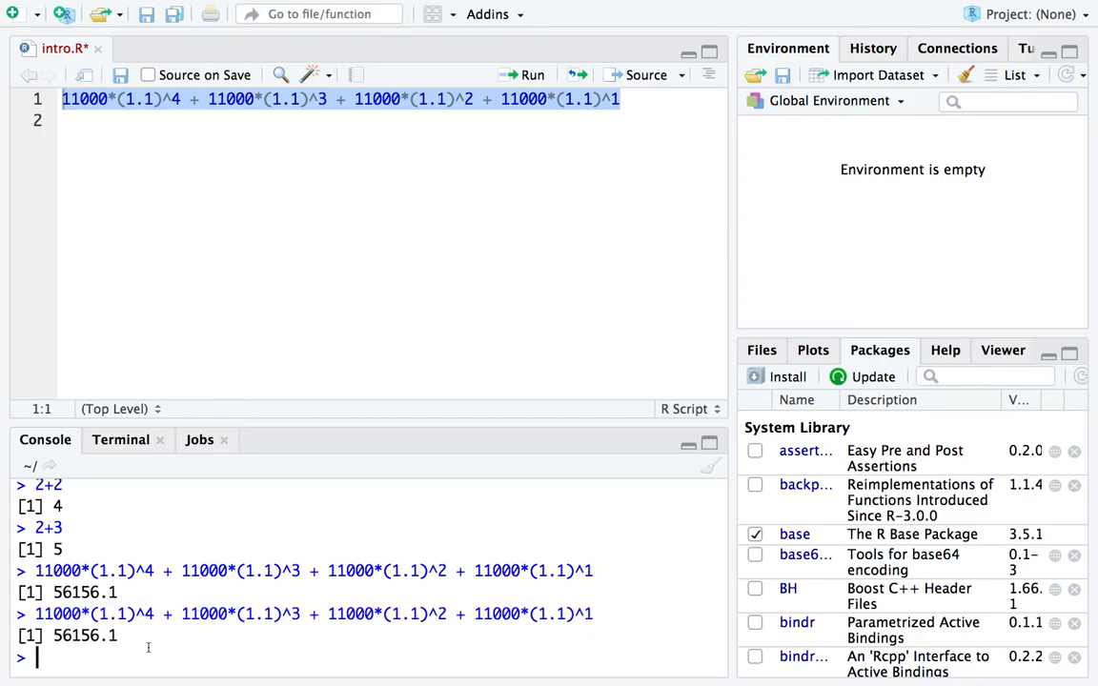